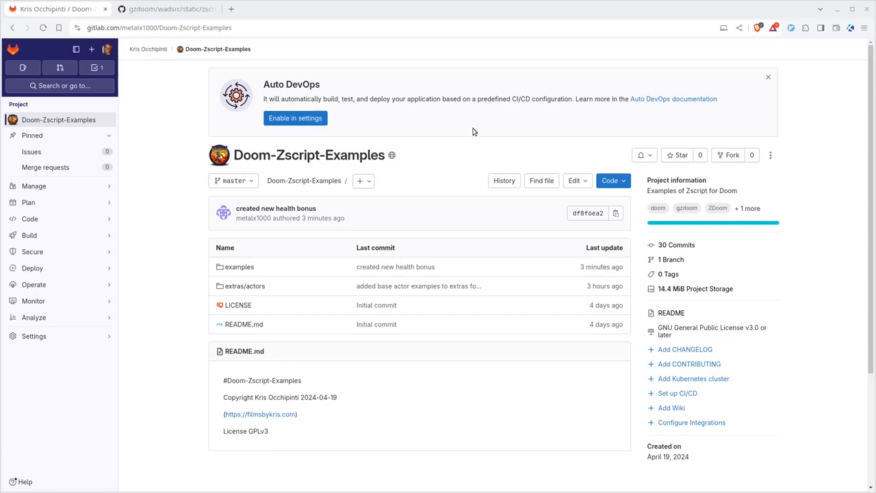
pyautogui.moveTo(178, 235)
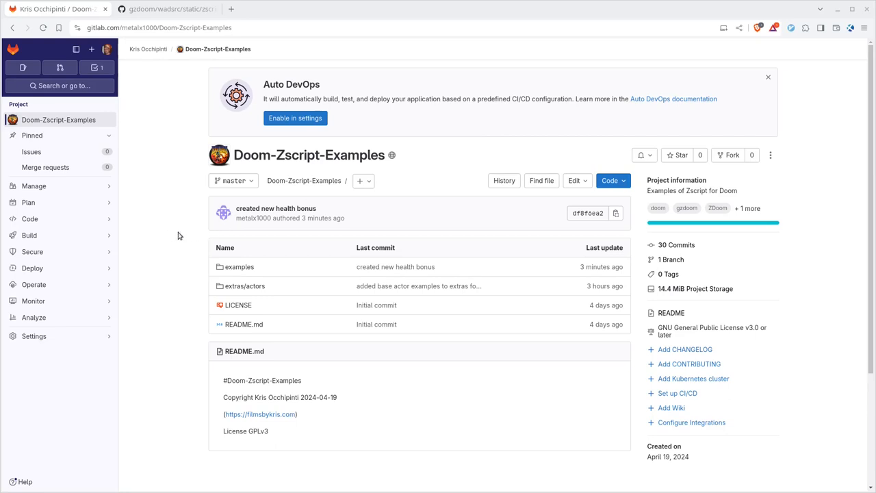
pyautogui.moveTo(170, 236)
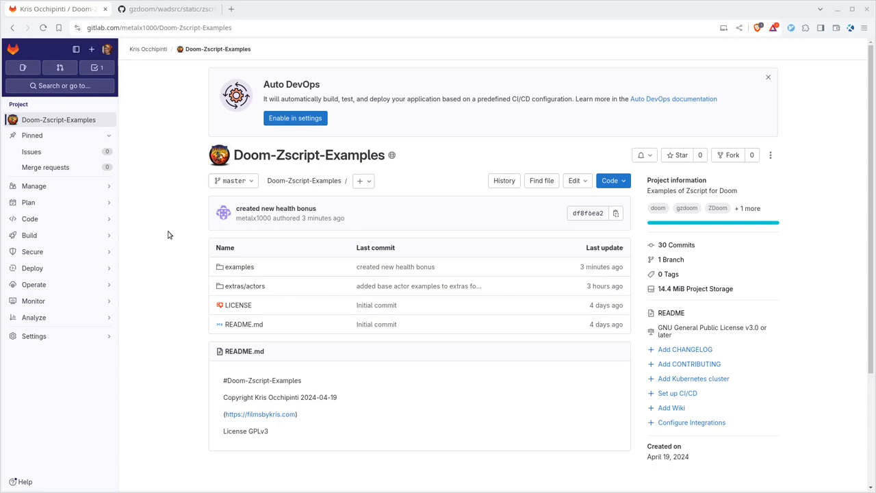
pyautogui.moveTo(172, 85)
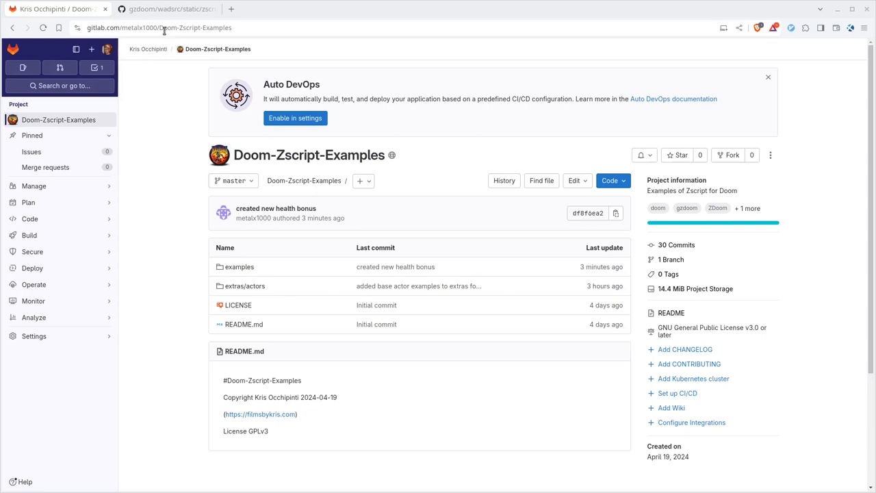
pyautogui.moveTo(238, 266)
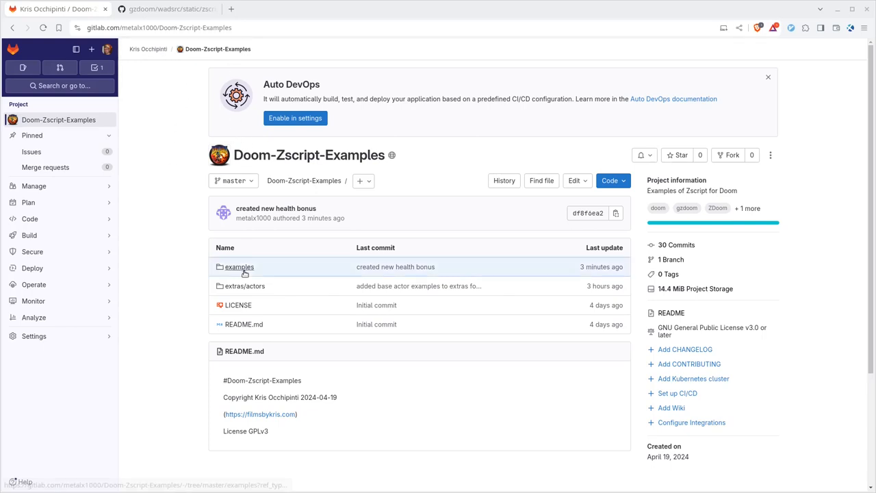
# Browse into the examples folder of the Doom-Zscript-Examples repository.
pyautogui.click(239, 266)
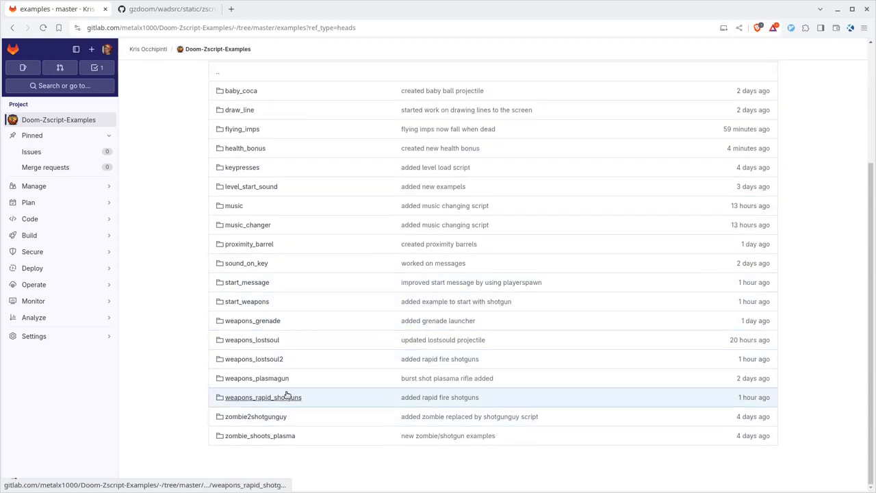
pyautogui.moveTo(255, 416)
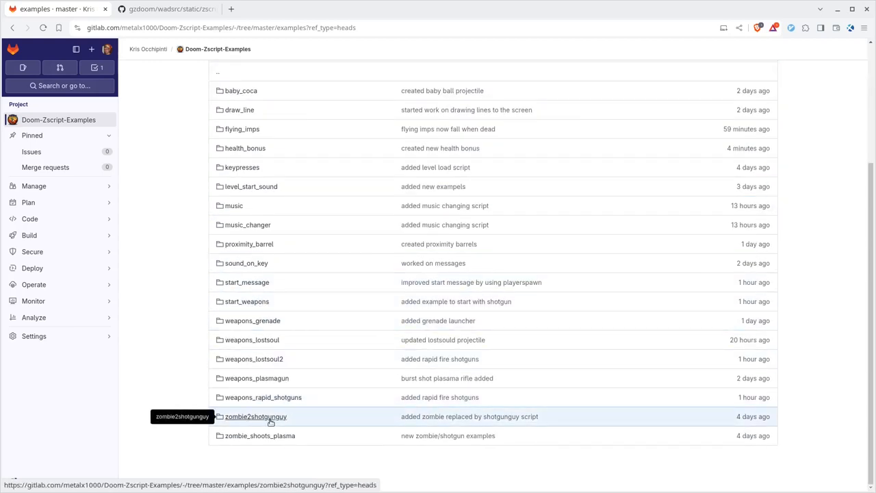
pyautogui.click(255, 416)
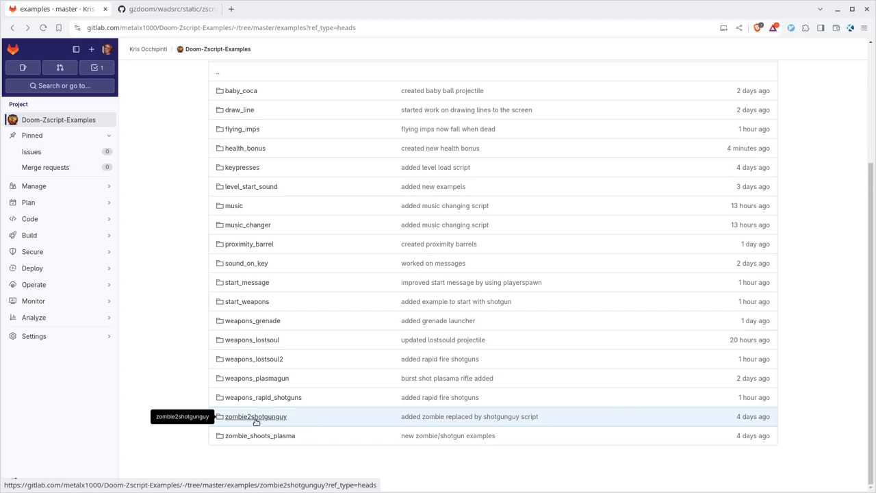
pyautogui.moveTo(361, 257)
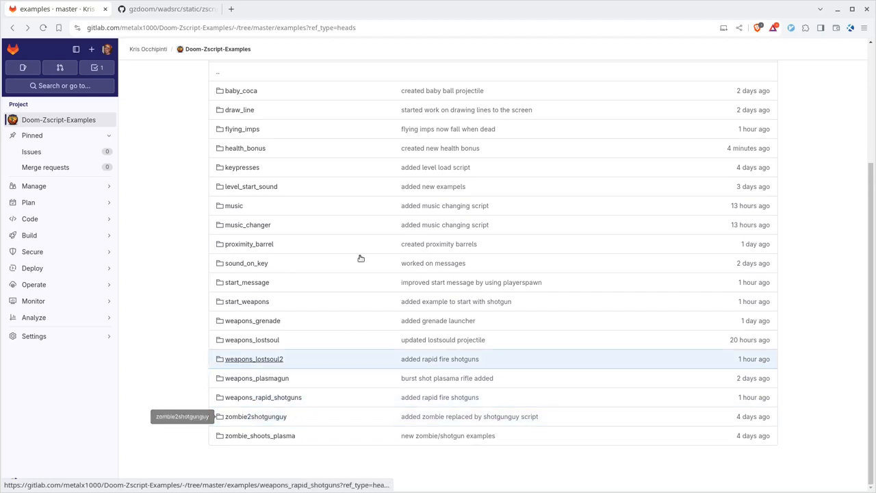
pyautogui.moveTo(178, 183)
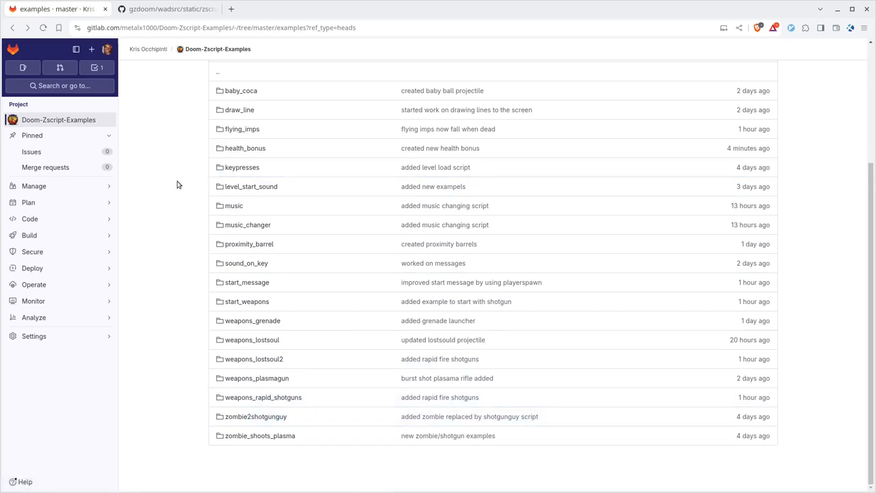
pyautogui.moveTo(165, 156)
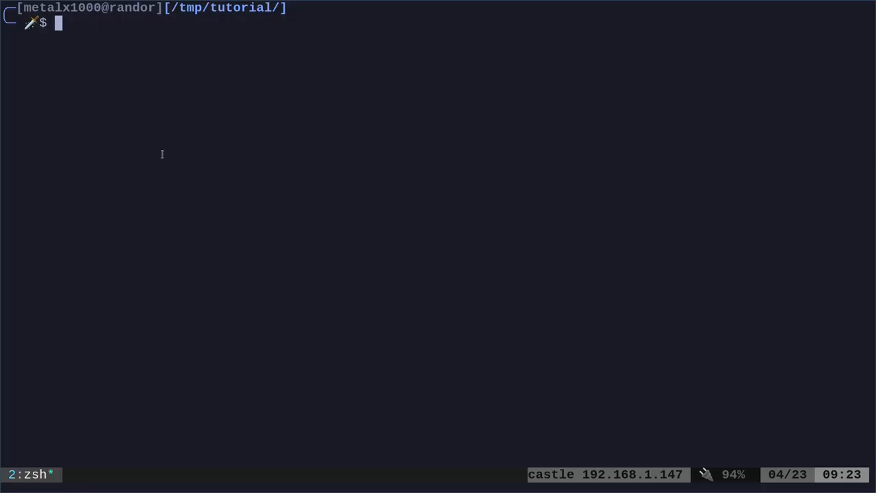
# List the tutorial folder and open zscript.zsc in vim.
pyautogui.press('Return')
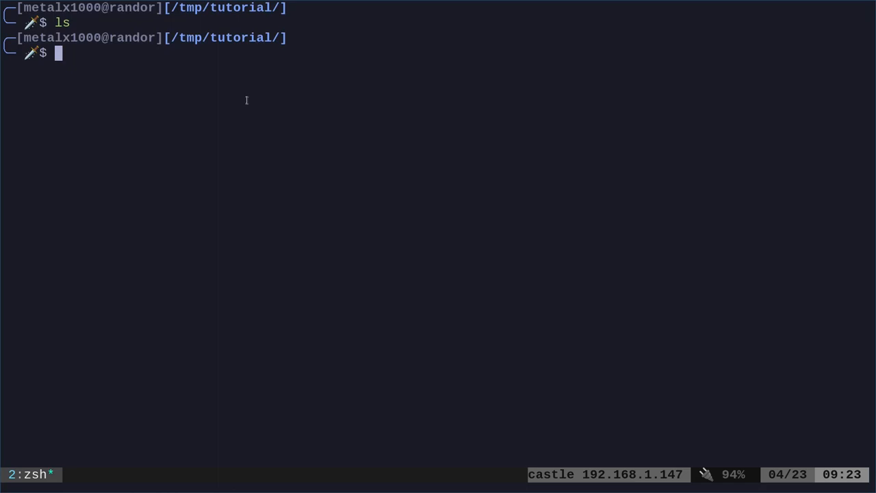
pyautogui.write('vim super_healthbonus.zsc')
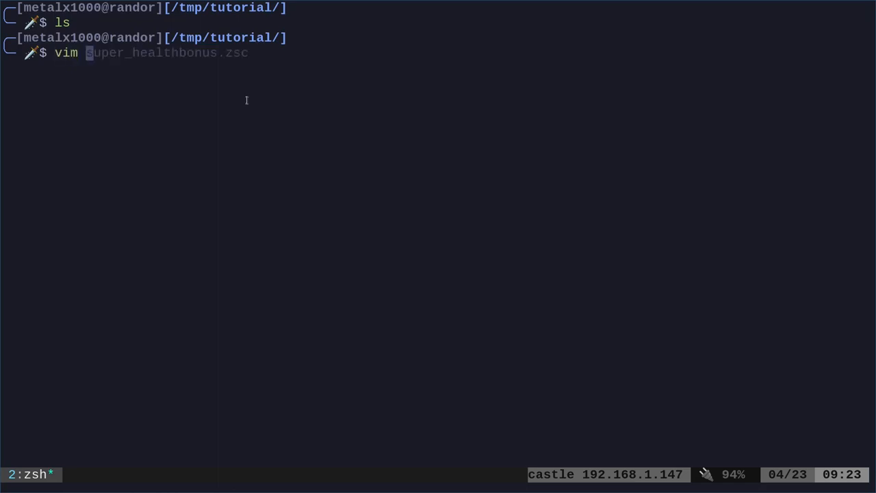
pyautogui.write('zscript.zsc')
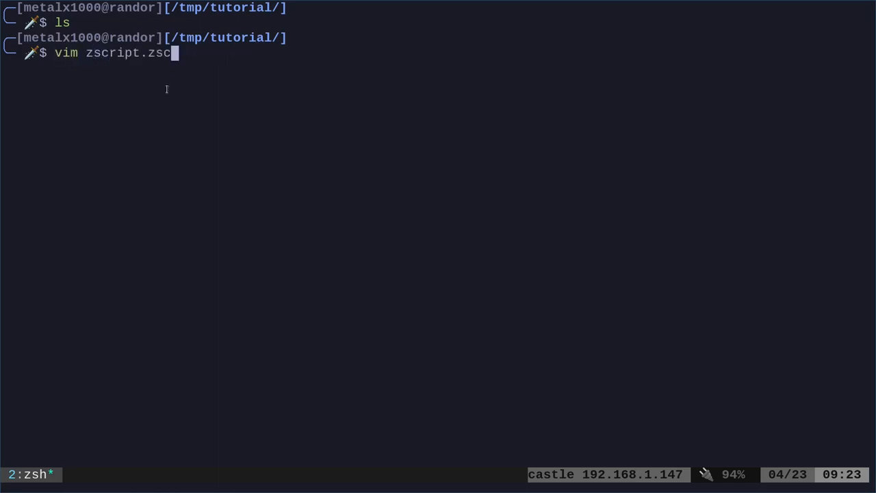
pyautogui.doubleClick(116, 52)
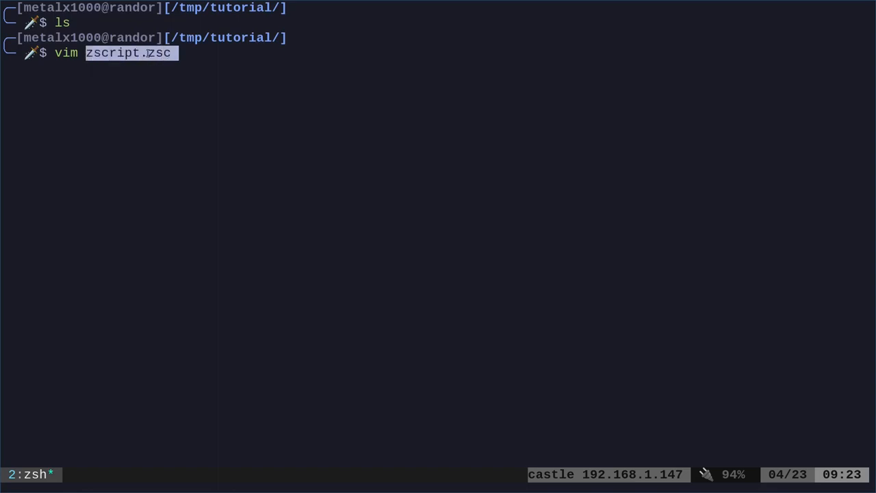
pyautogui.press('Return')
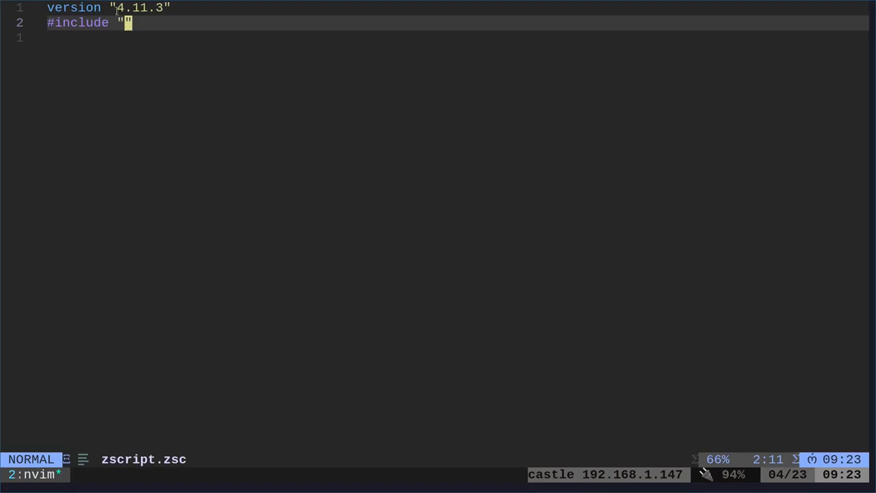
pyautogui.moveTo(150, 74)
pyautogui.write('gzdoom')
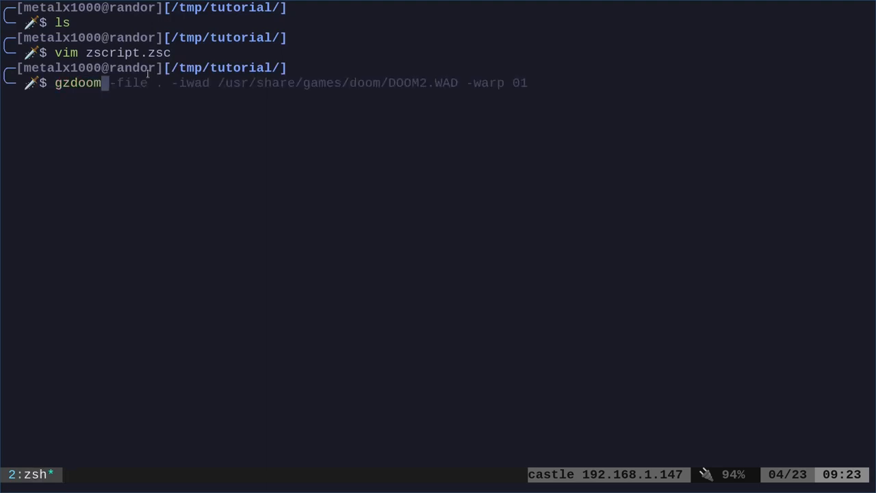
# Run gzdoom to read its version 4.11.3 for the script's version line.
pyautogui.press('Return')
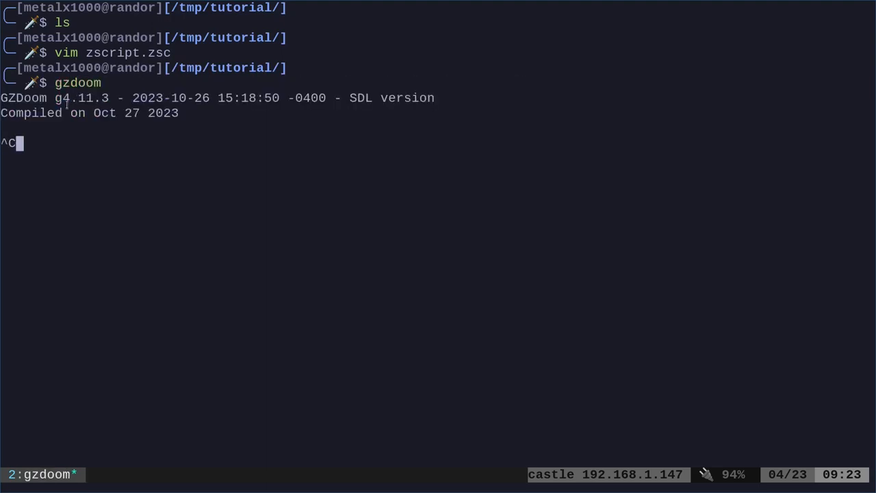
pyautogui.doubleClick(82, 97)
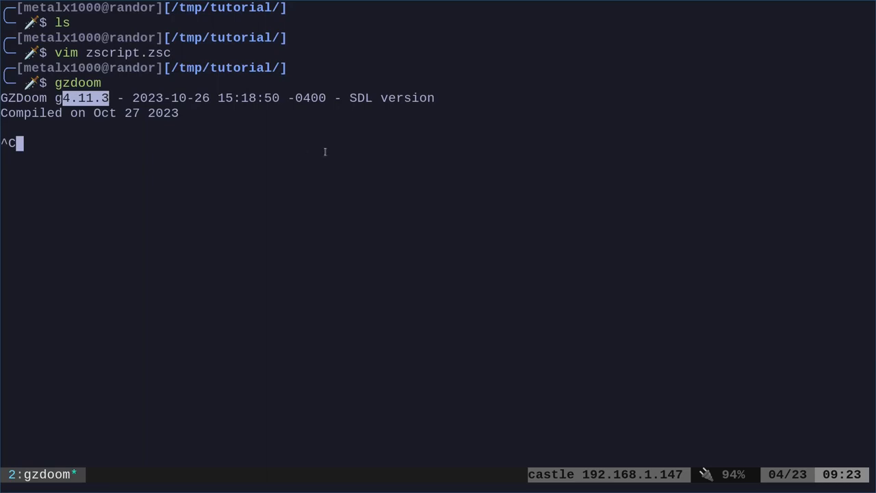
pyautogui.press('Return')
pyautogui.write('#include ""')
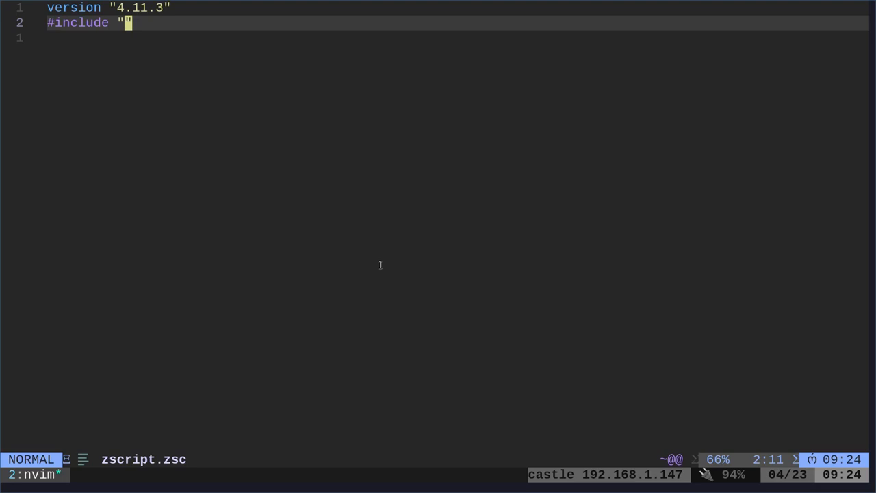
# Set the #include line in zscript.zsc to "newzombie.zsc".
pyautogui.press('i')
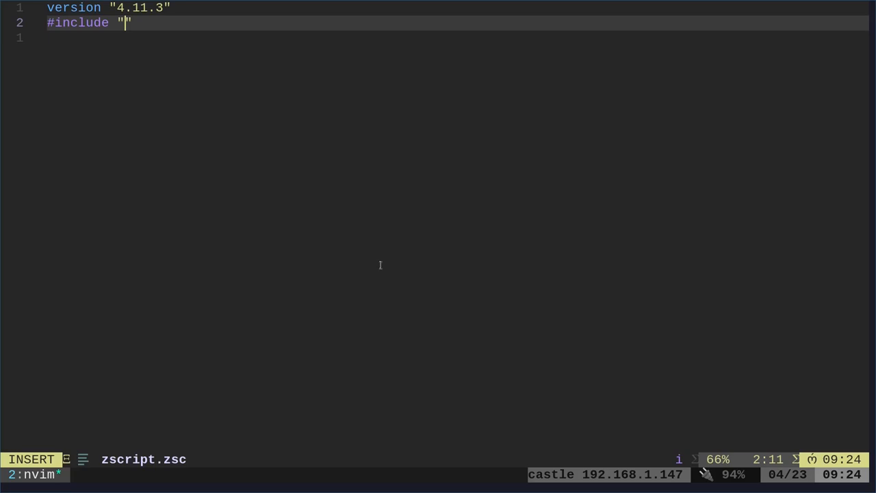
pyautogui.write('new')
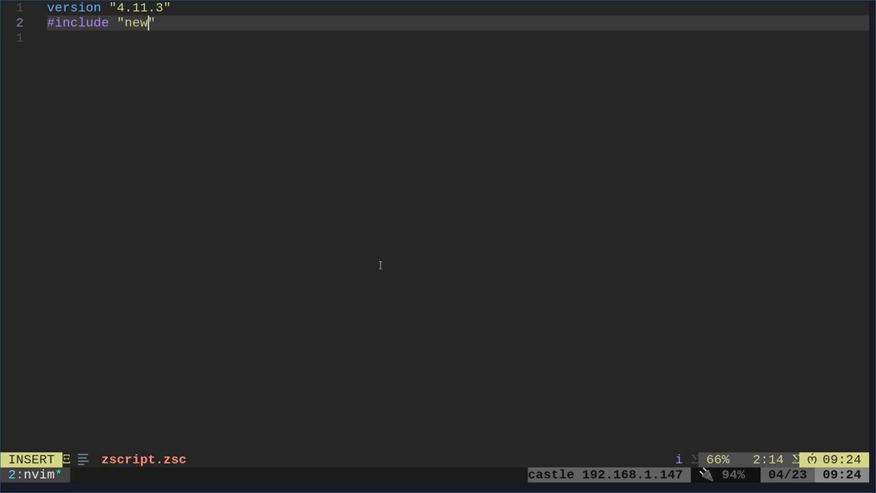
pyautogui.write('zombie.zsc')
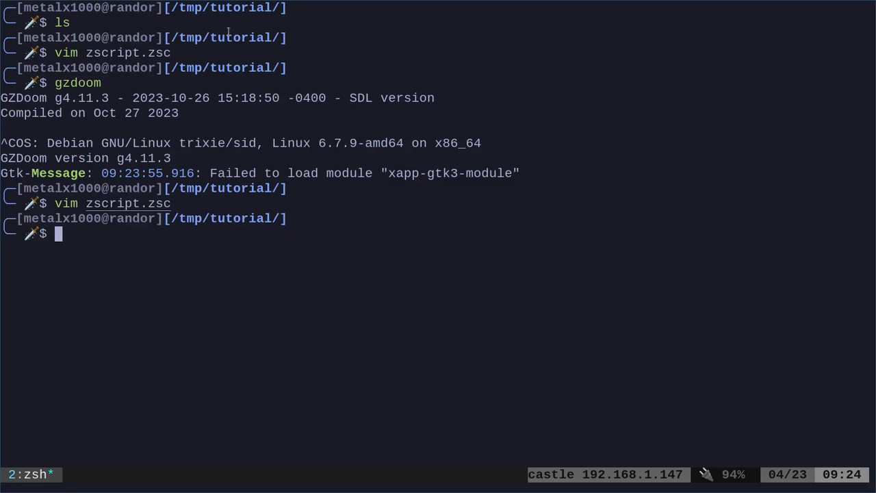
# Create and open an empty newzombie.zsc in vim, ready for insertion.
pyautogui.write('vim newzombie.zsc')
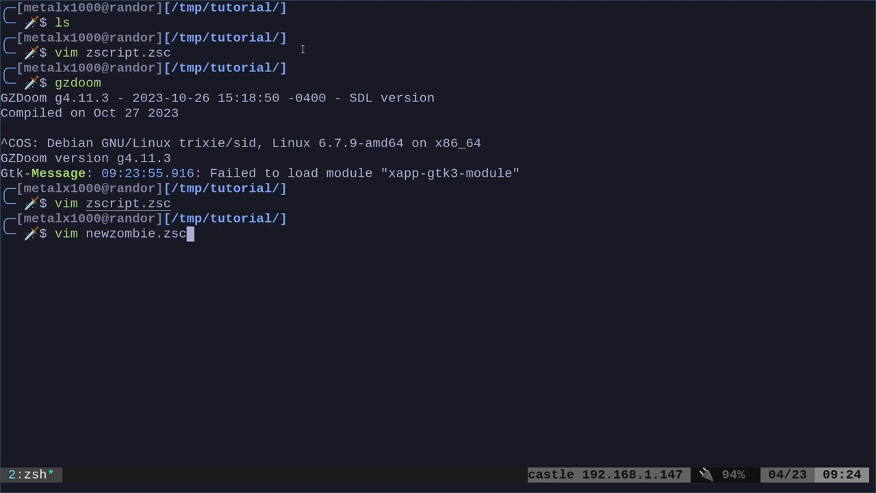
pyautogui.press('Return')
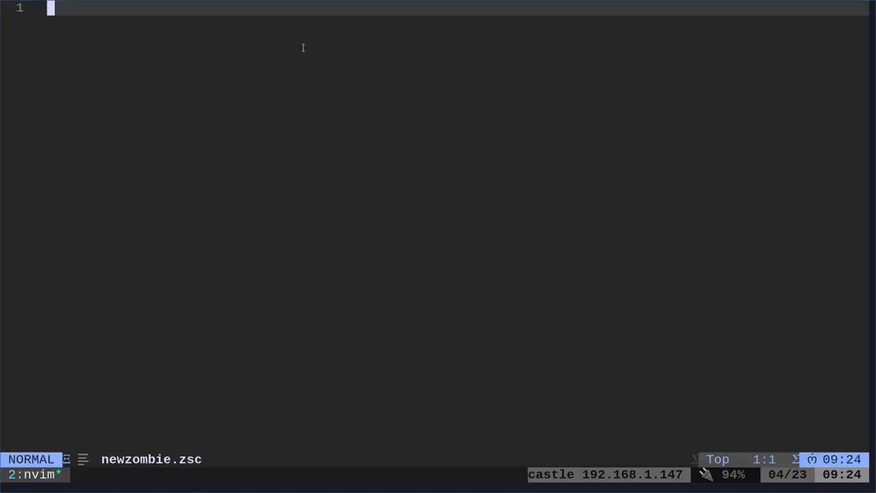
pyautogui.press('i')
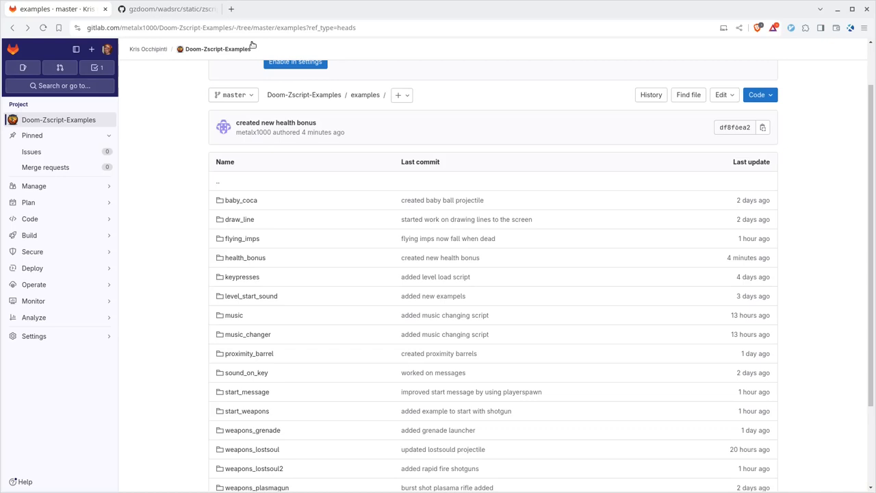
# Navigate from the repository root into extras/actors and open possessed.zs.
pyautogui.click(57, 120)
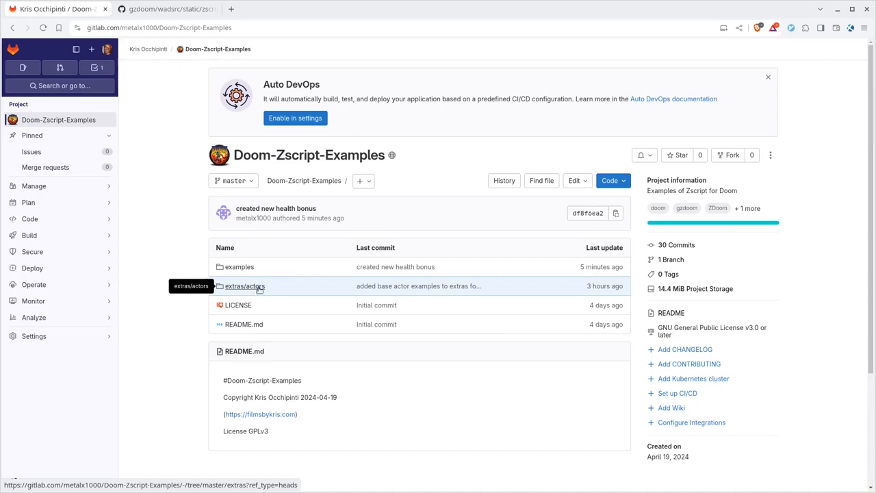
pyautogui.click(244, 286)
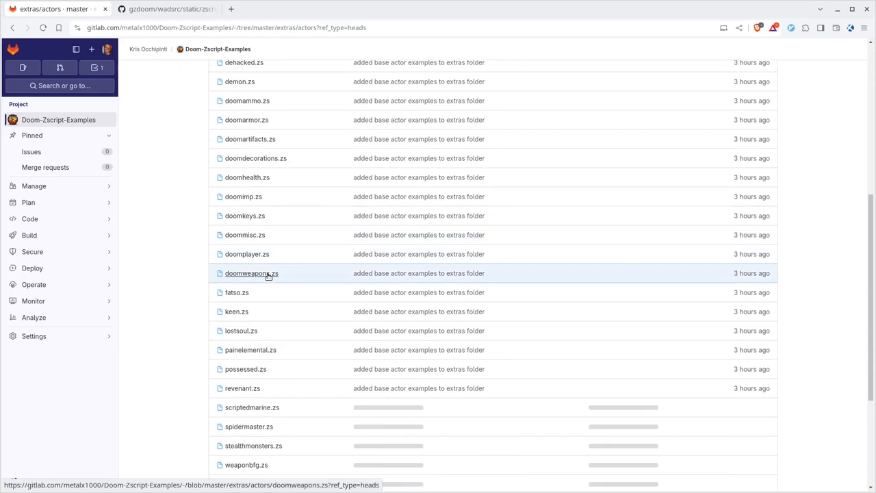
pyautogui.click(245, 370)
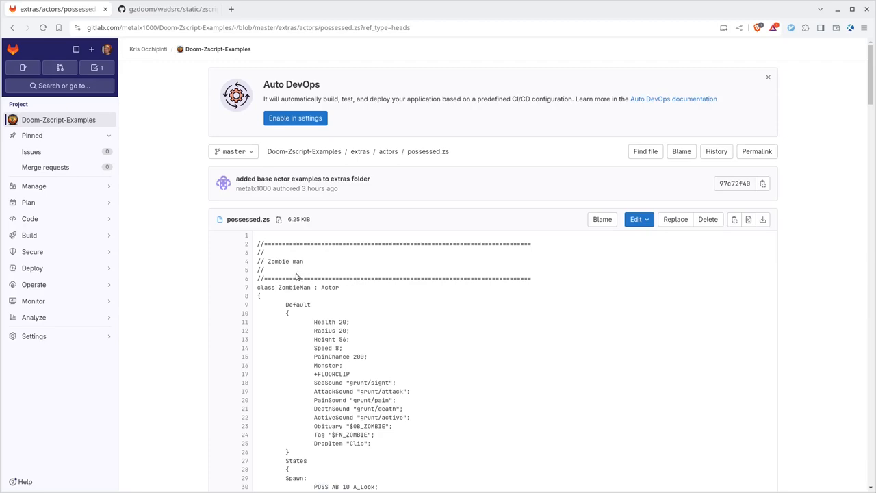
# Scroll possessed.zs to the shotgun guy actor's defaults and states.
pyautogui.scroll(-3)
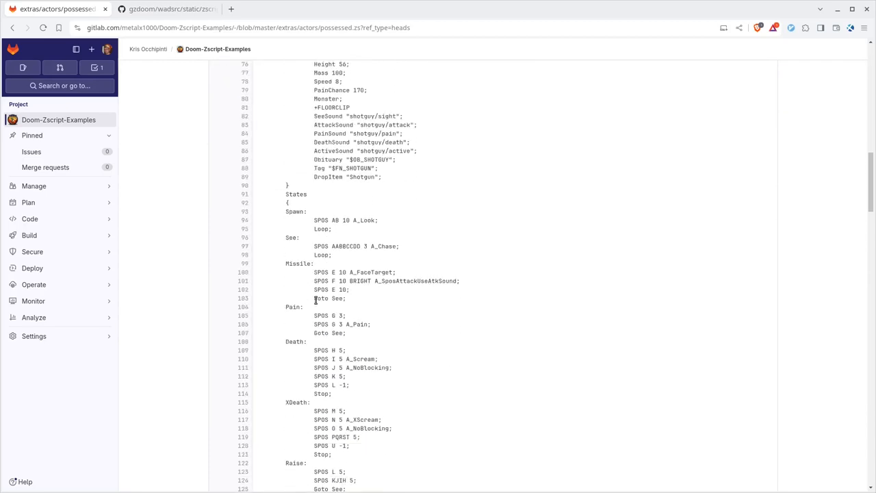
pyautogui.scroll(-3)
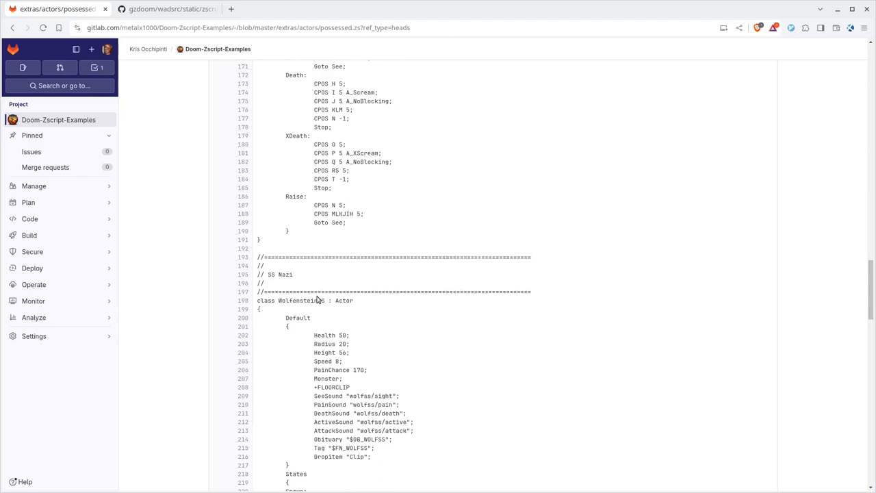
pyautogui.scroll(-3)
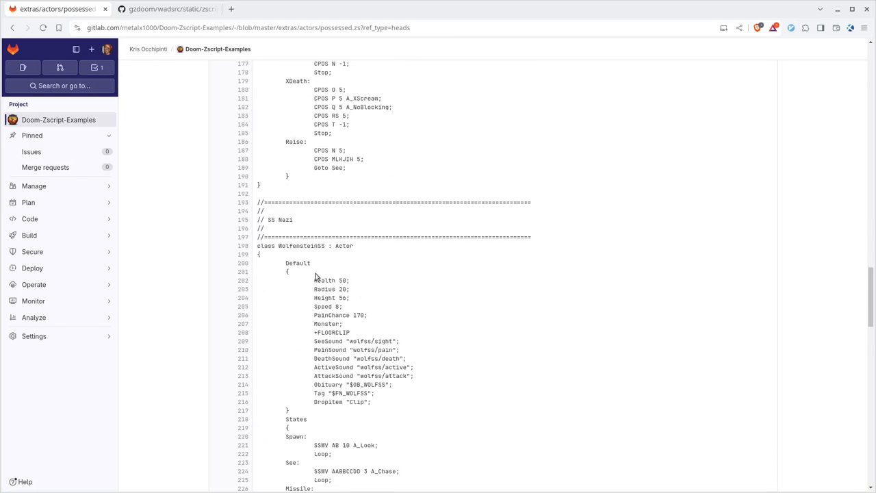
pyautogui.scroll(3)
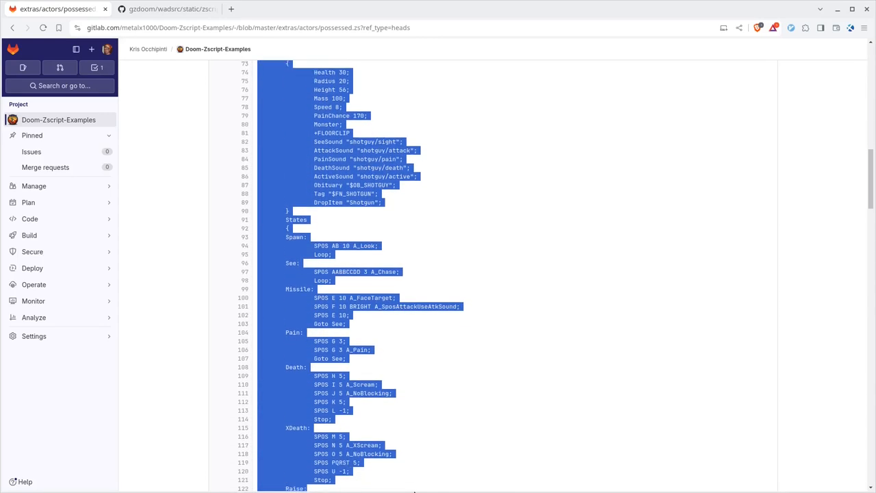
pyautogui.scroll(-3)
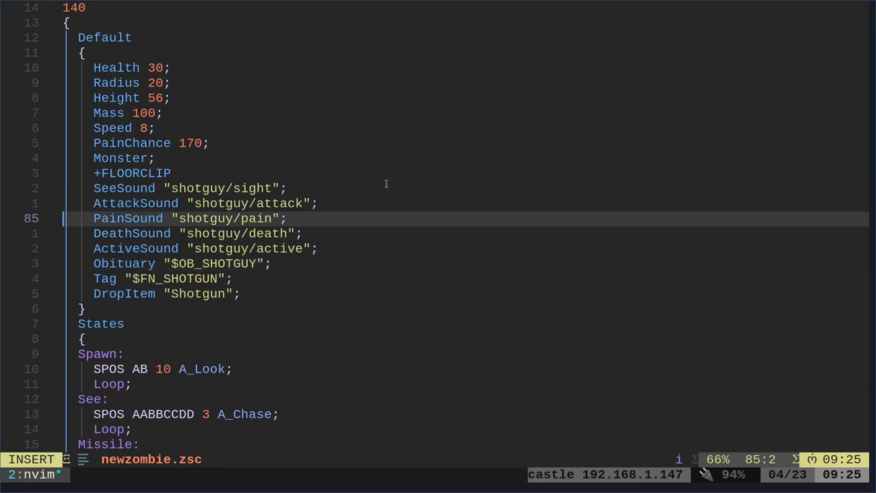
# Paste the shotgun guy code into newzombie.zsc as class ShotgunGuy2 : Actor and leave the editor.
pyautogui.press('Escape')
pyautogui.write('class ShotgunGuy2 : Actor')
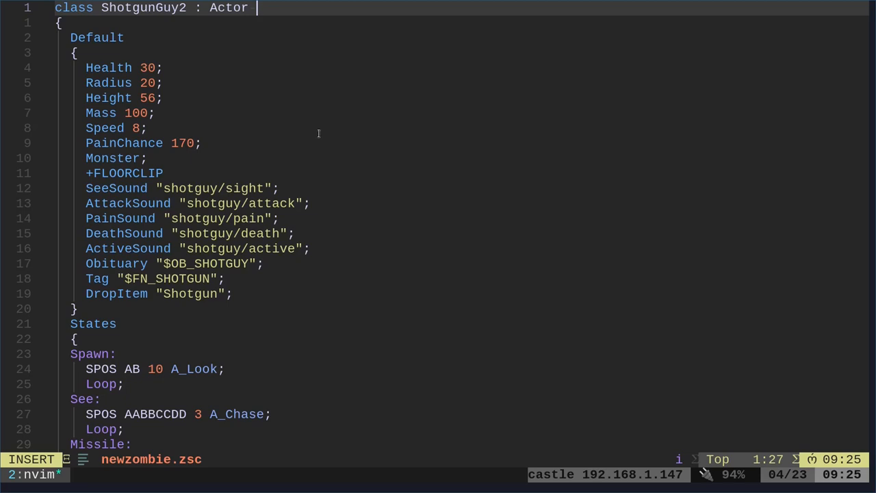
pyautogui.write('Replaces Som')
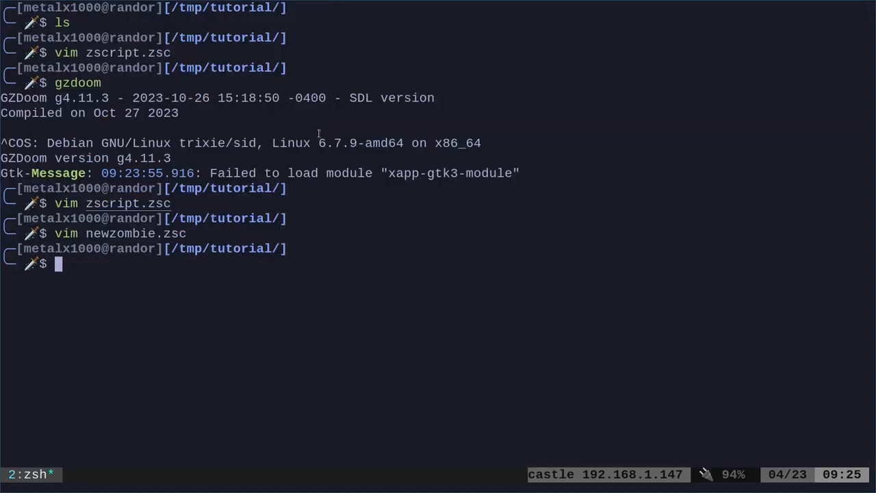
# Launch gzdoom -file . -iwad /usr/share/games/doom/DOOM2.WAD -warp 01.
pyautogui.write('gzdoom -file . -iwad /usr/share/games/doom/DOOM2.WAD -warp 01')
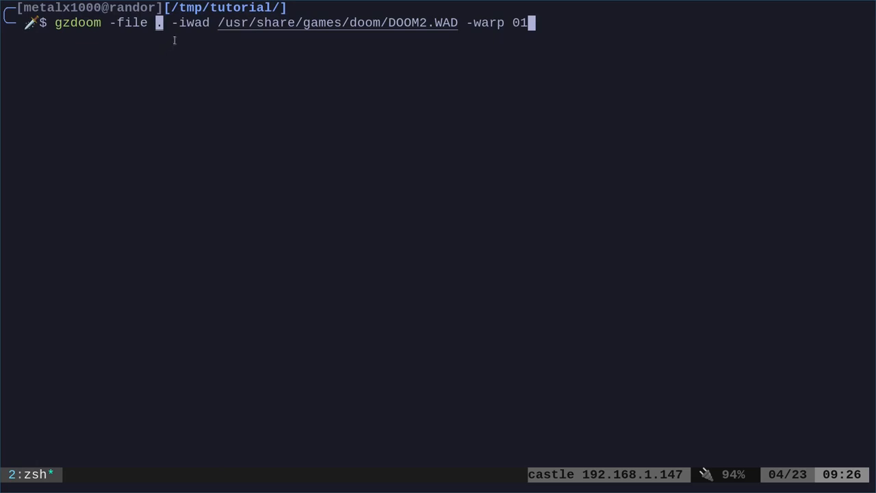
pyautogui.doubleClick(410, 22)
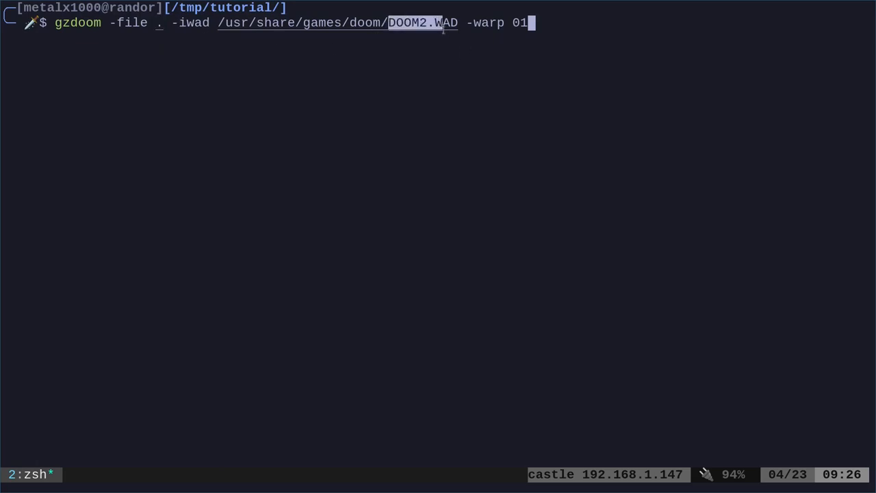
pyautogui.press('Return')
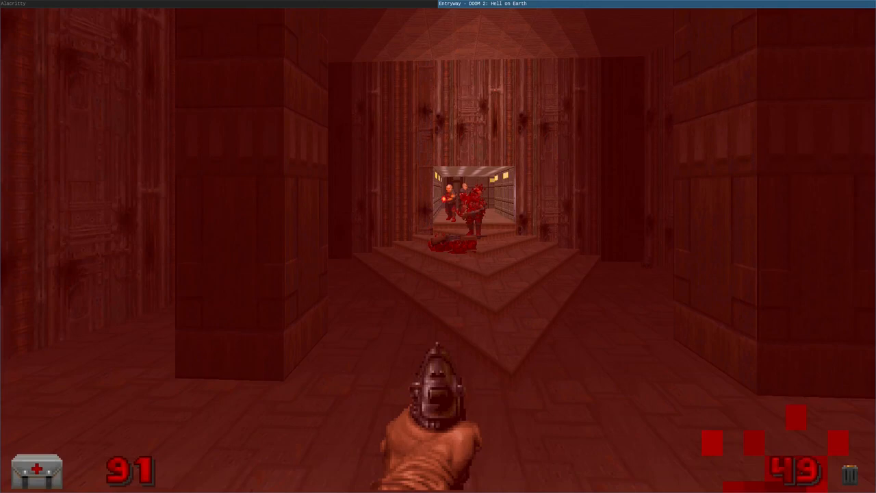
# Switch to the GZDoom window to play-test Entryway against the replacement zombies.
pyautogui.press('alt+tab')
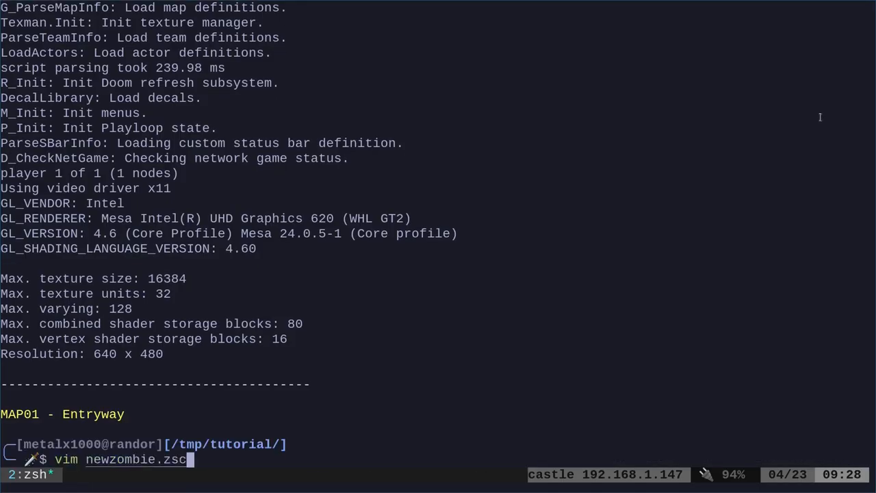
# Reopen newzombie.zsc in vim to revise the ShotgunGuy2 actor.
pyautogui.press('Return')
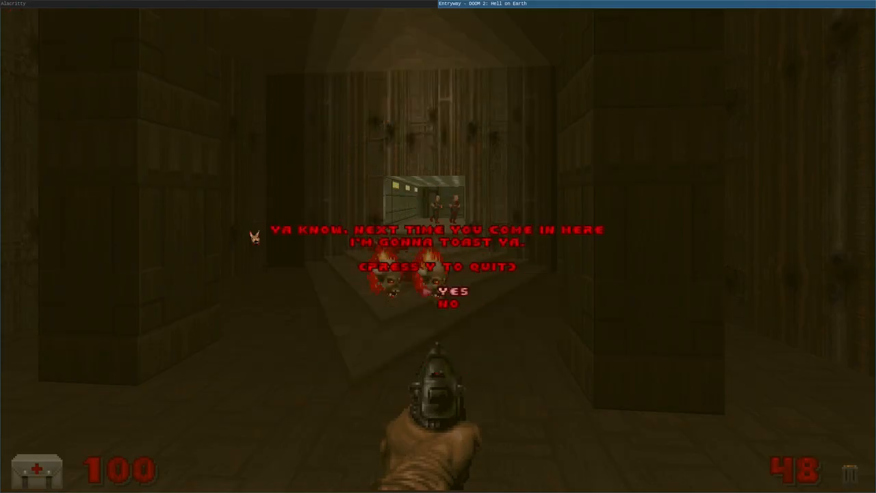
# Confirm quitting GZDoom back to the shell.
pyautogui.press('y')
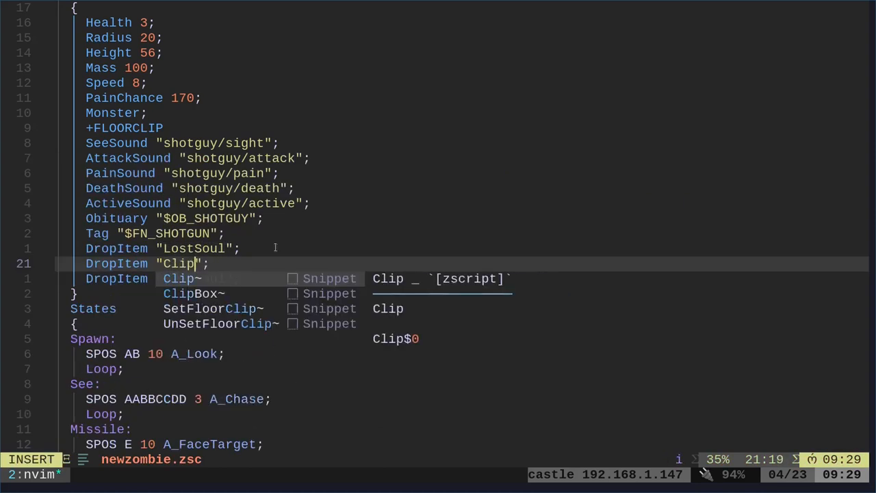
# Duplicate the LostSoul drop line as DropItem "HealthBonus" and save the script.
pyautogui.press('Escape')
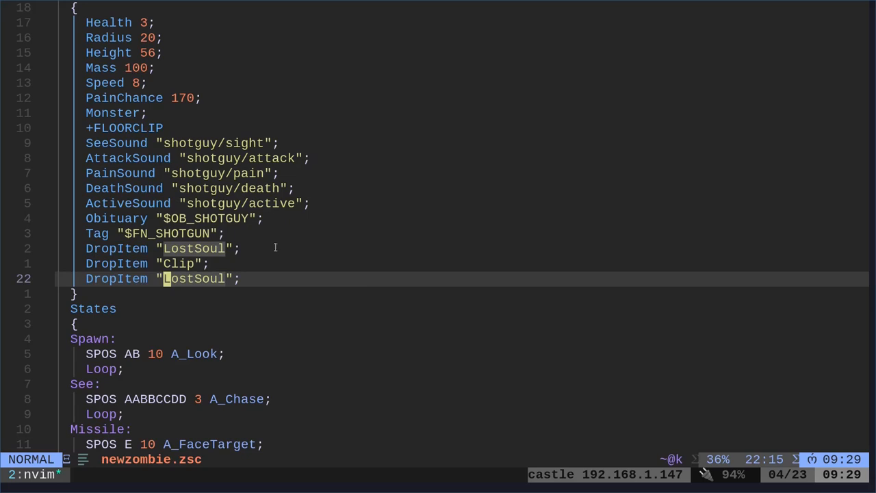
pyautogui.write('HealthBonu')
pyautogui.write('w')
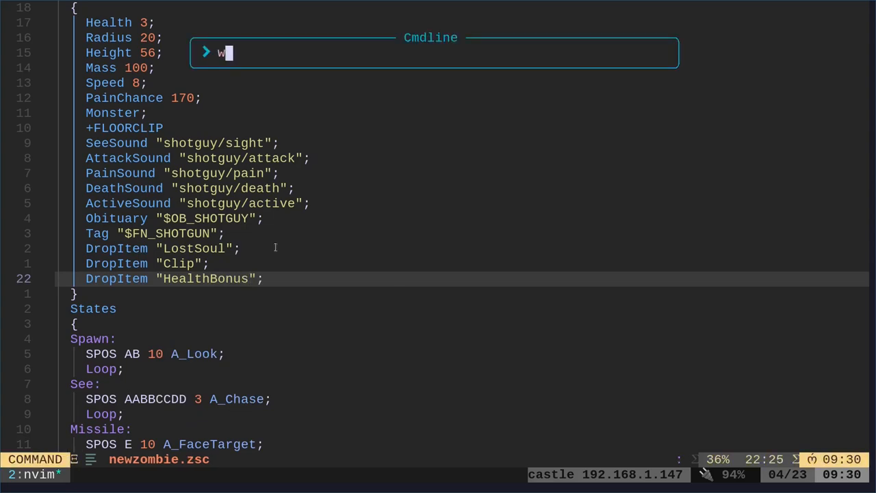
pyautogui.press('Return')
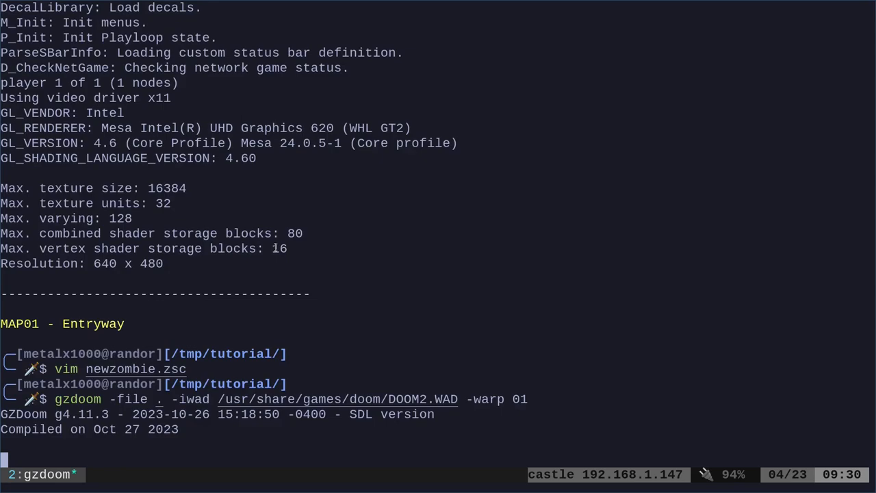
# Launch GZDoom with the script on DOOM2.WAD warped to map 01.
pyautogui.press('Return')
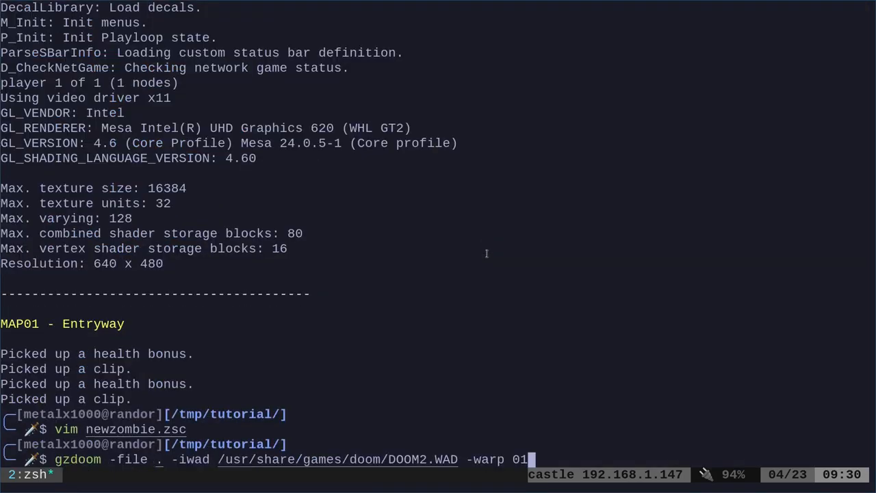
# Rerun the recalled gzdoom command to test the Cyberdemon drop on map 01.
pyautogui.press('Return')
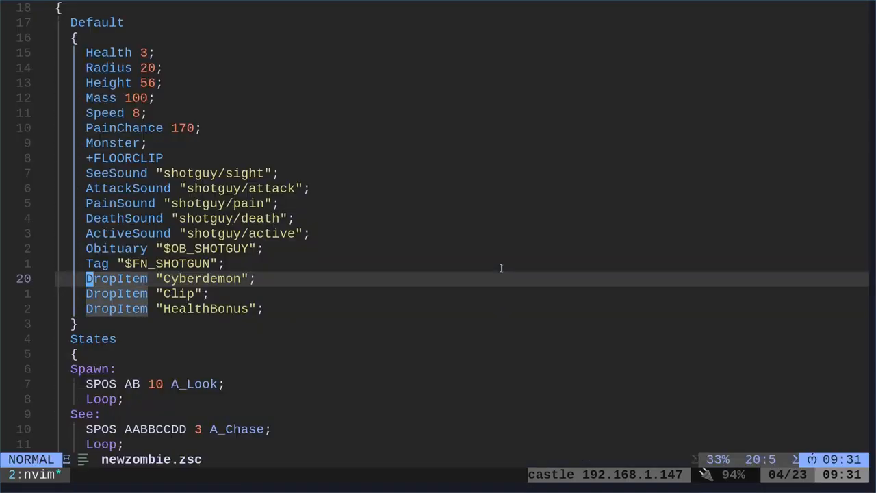
pyautogui.scroll(-3)
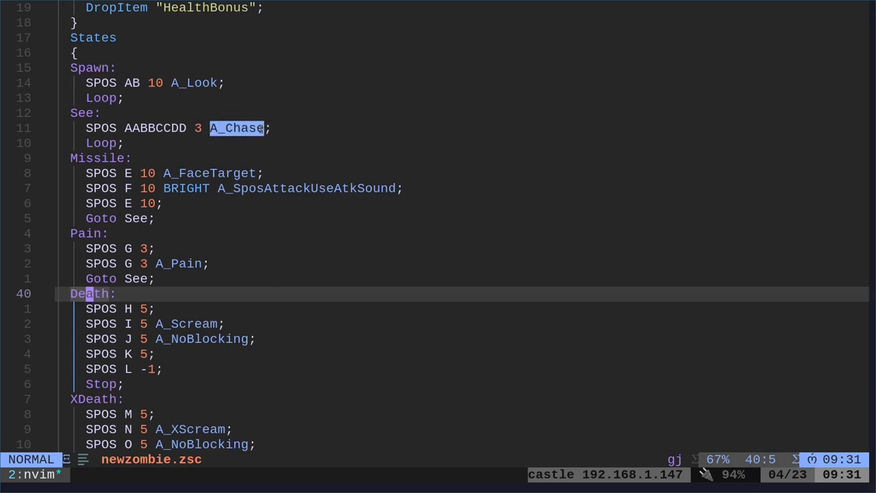
pyautogui.moveTo(230, 140)
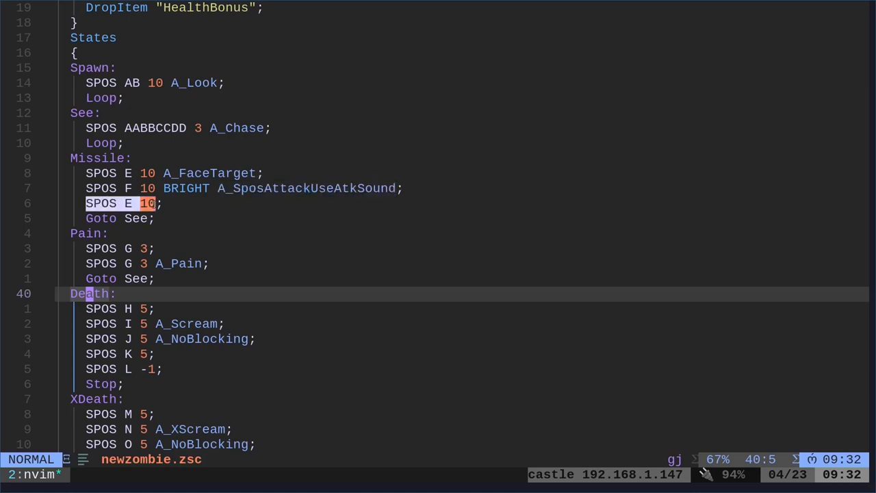
pyautogui.press('Escape')
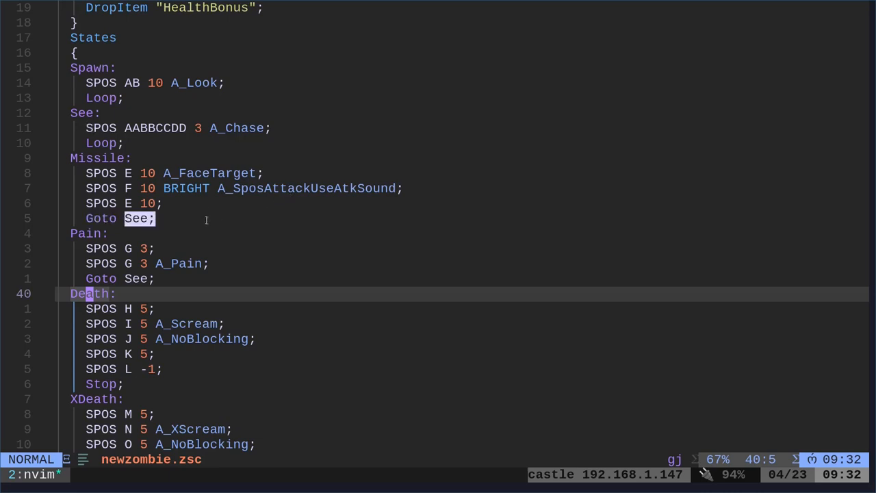
pyautogui.scroll(-3)
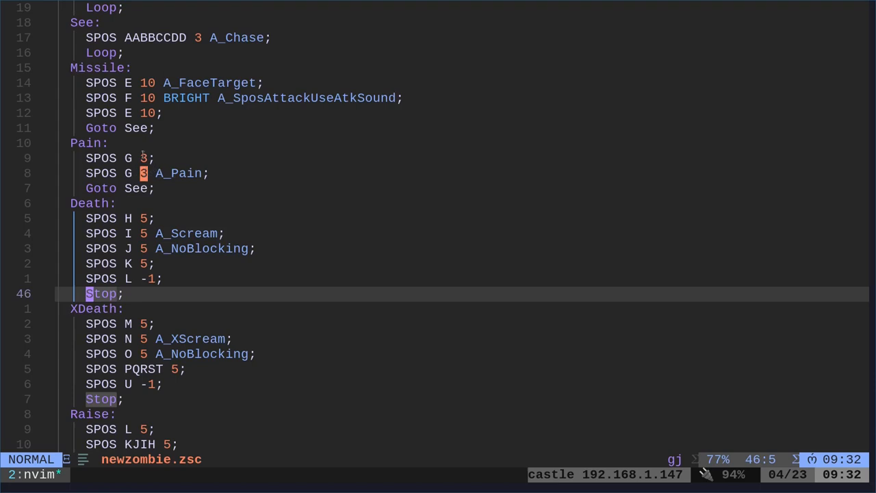
pyautogui.scroll(-3)
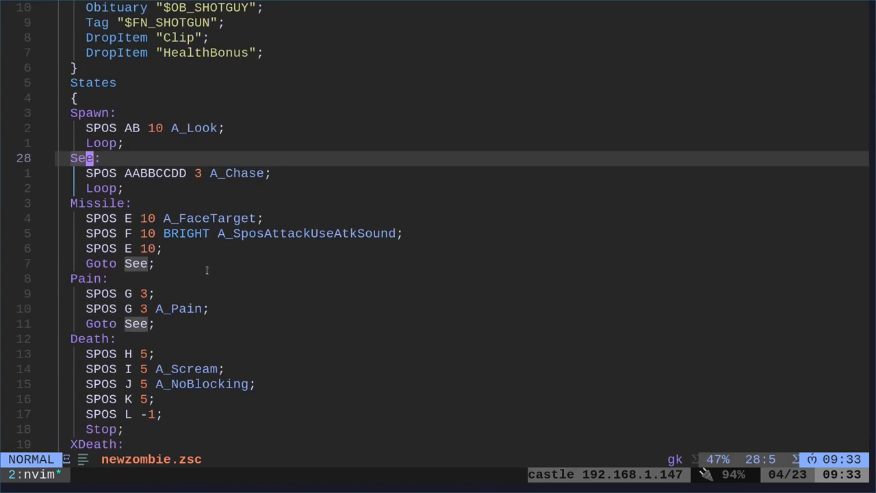
pyautogui.press('gg')
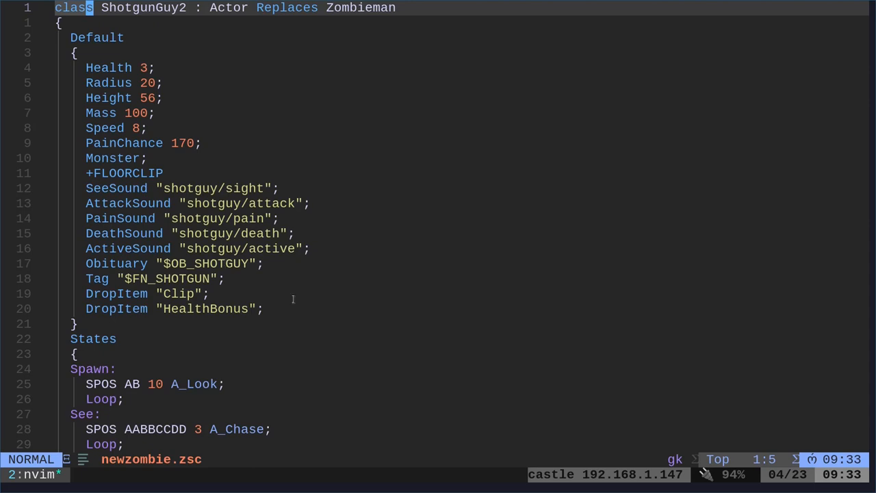
pyautogui.moveTo(443, 354)
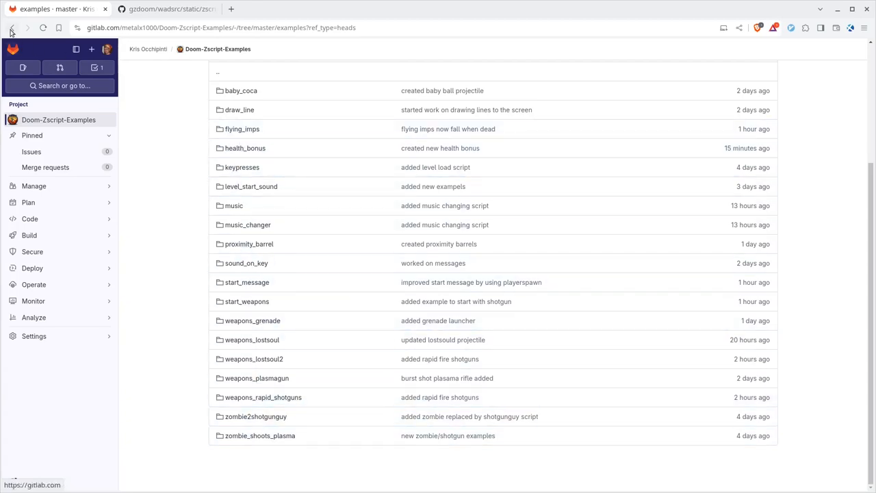
# Return to the Doom-Zscript-Examples repository main page via its breadcrumb.
pyautogui.click(11, 27)
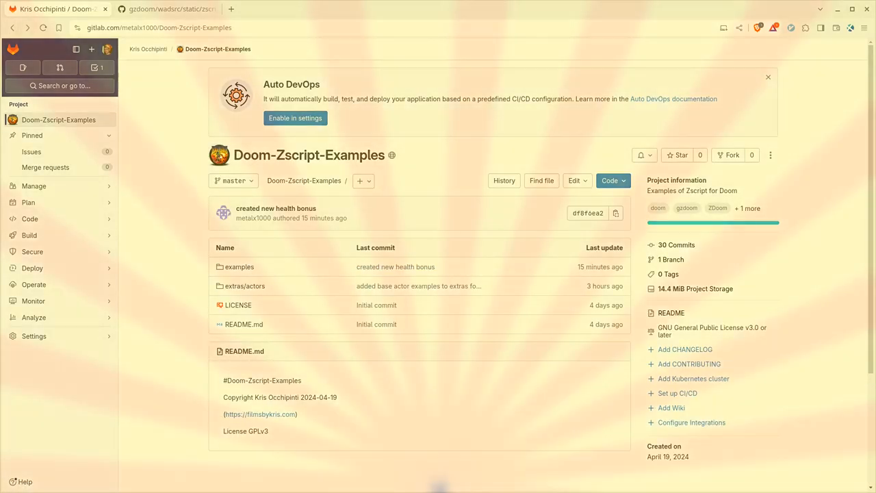